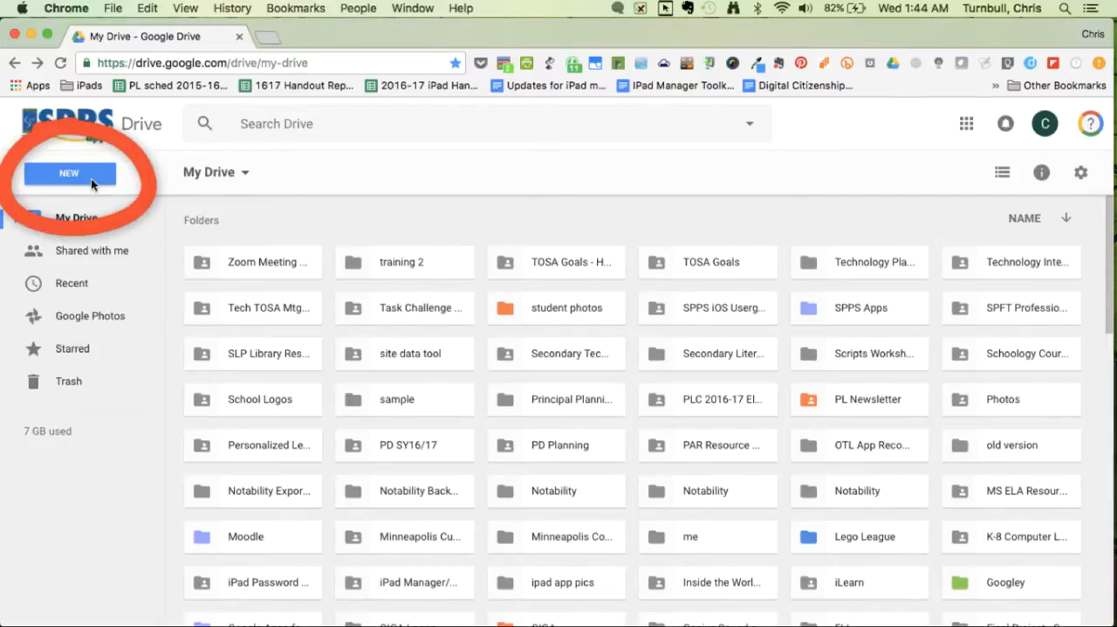
# Step: Create a folder named '5th Grade Turn In' in My Drive
pyautogui.click(69, 173)
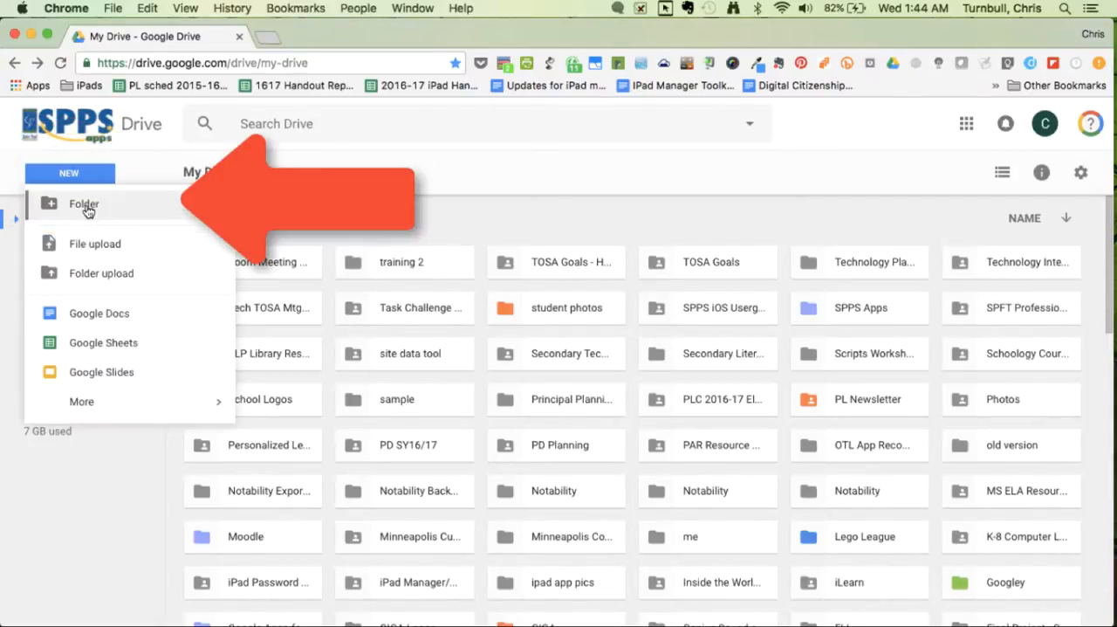
pyautogui.click(83, 204)
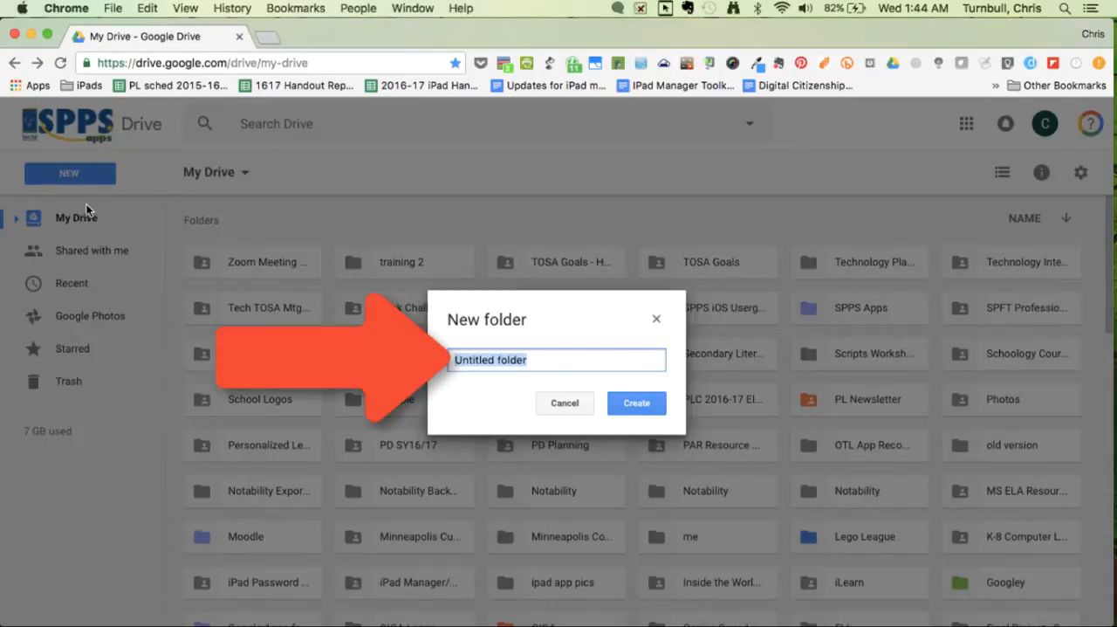
pyautogui.write('5th')
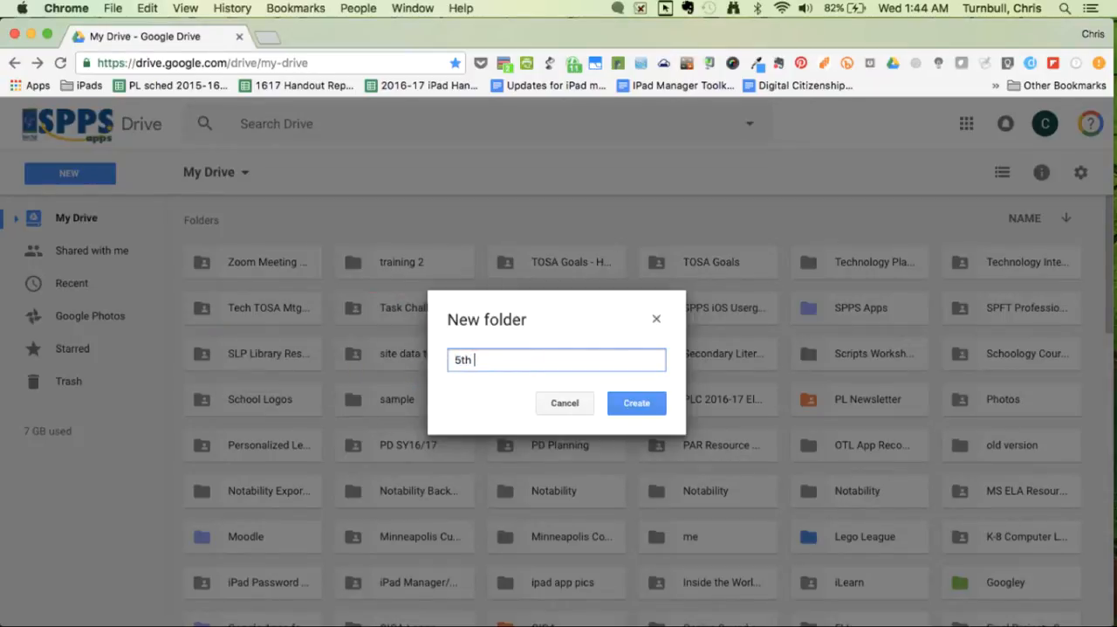
pyautogui.write('Grade')
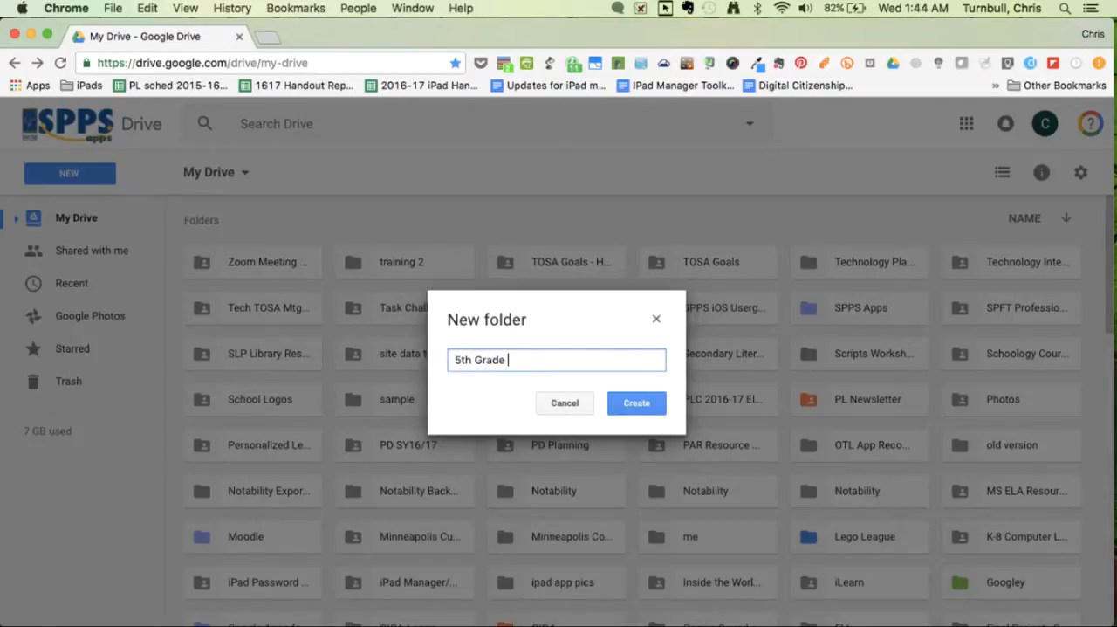
pyautogui.write('Turn')
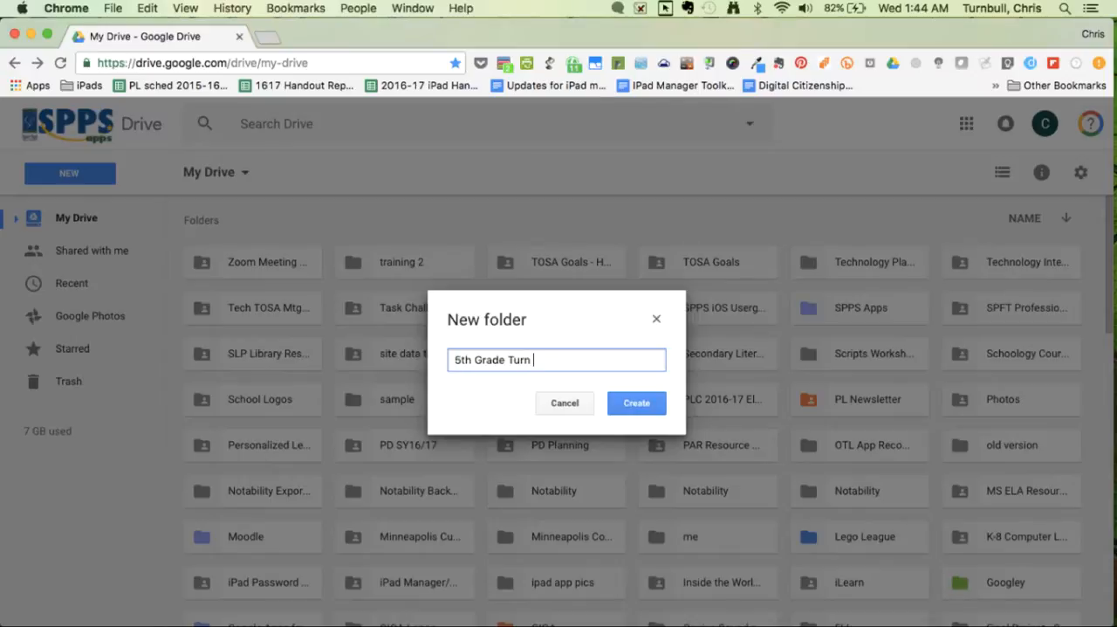
pyautogui.write('In')
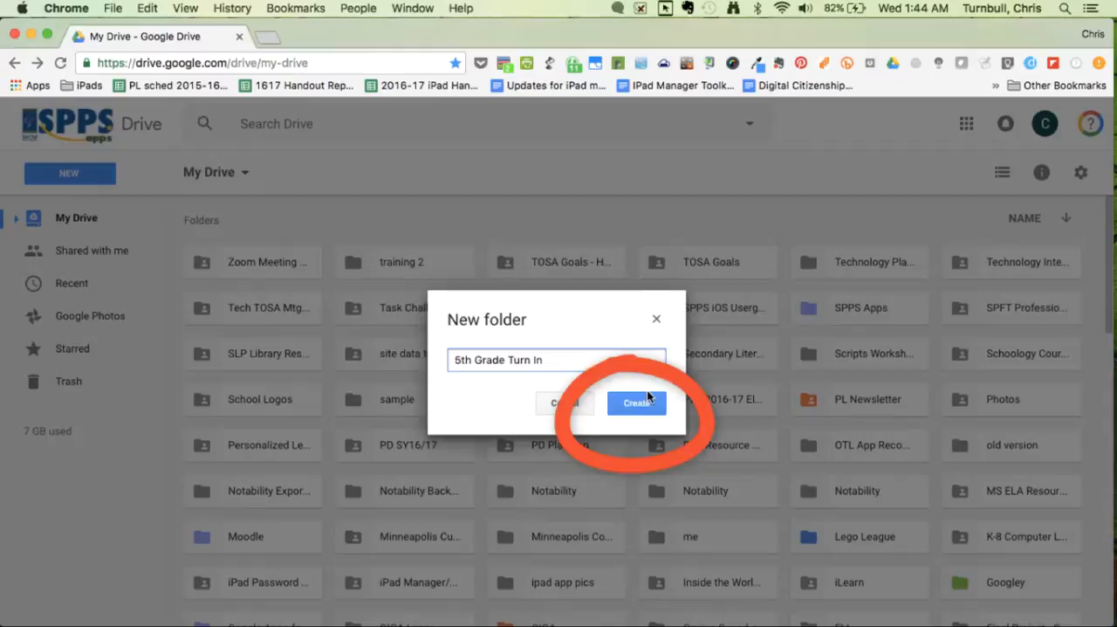
pyautogui.click(637, 402)
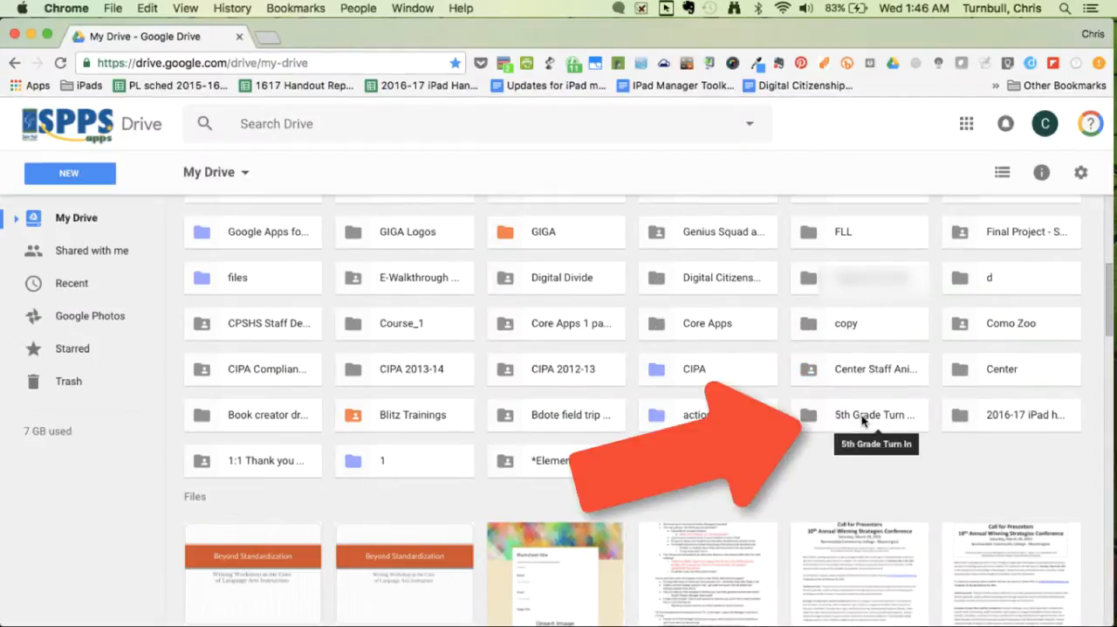
# Step: Open the sharing settings for the '5th Grade Turn In' folder and close them with Done
pyautogui.click(859, 415)
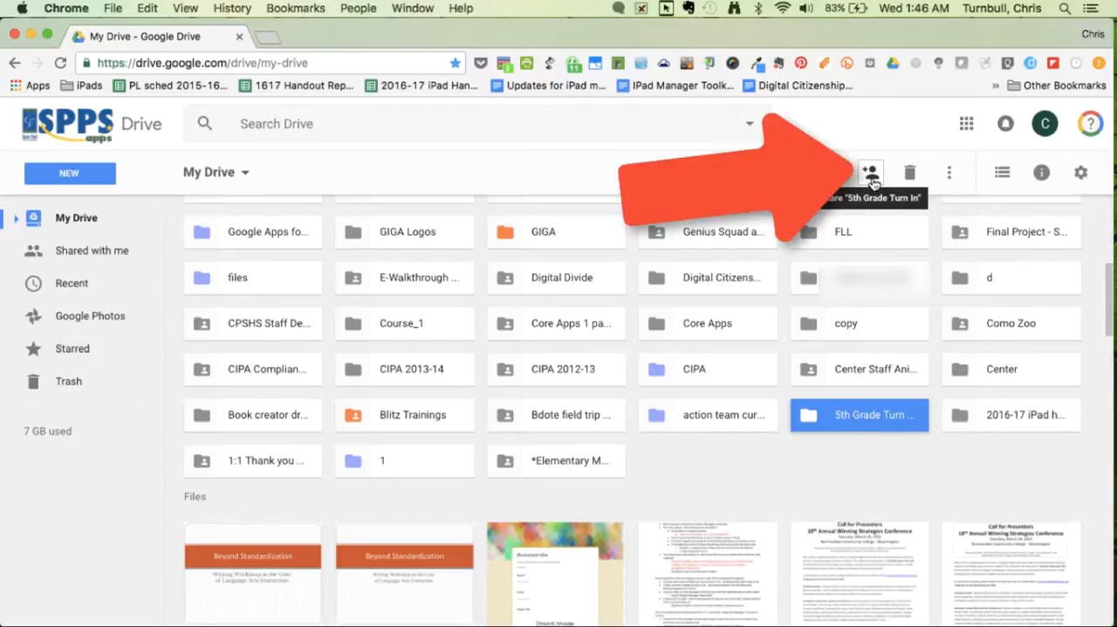
pyautogui.click(870, 172)
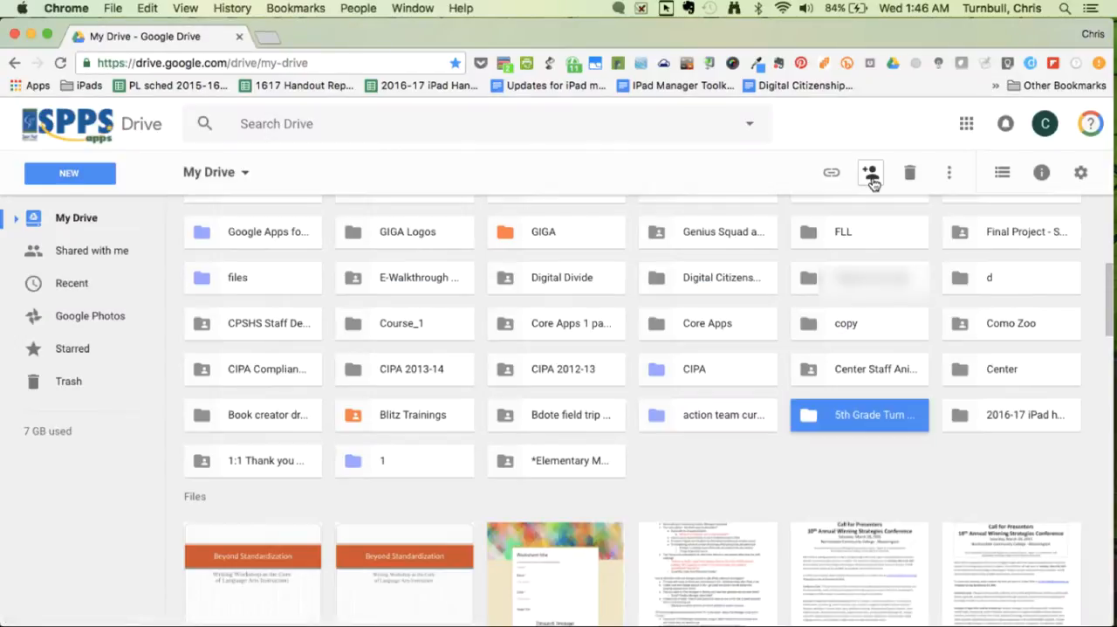
pyautogui.click(871, 172)
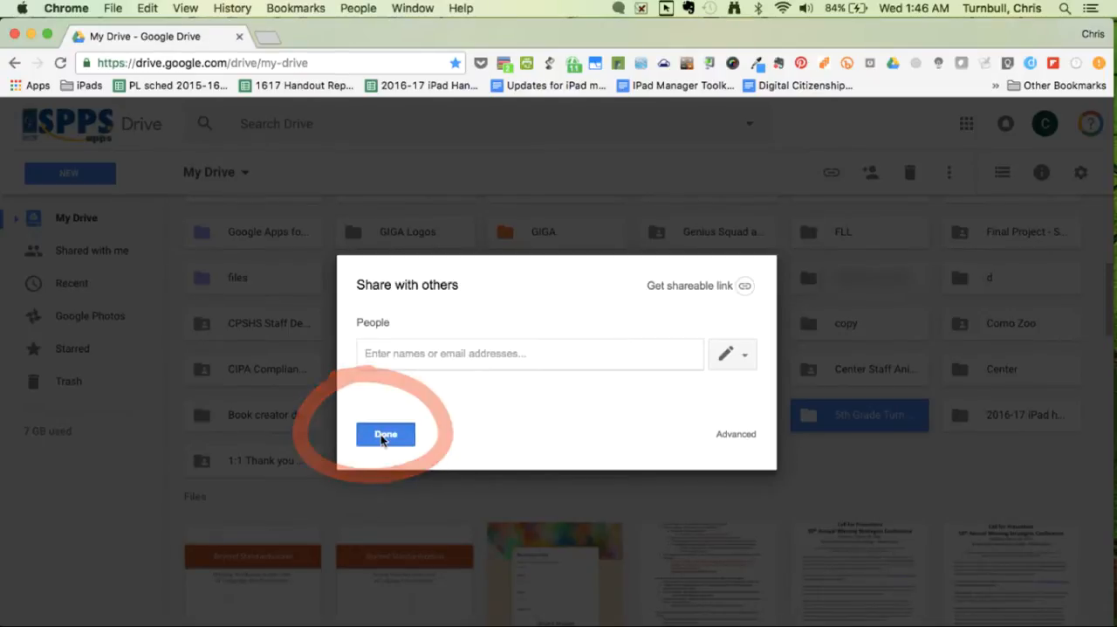
pyautogui.click(385, 434)
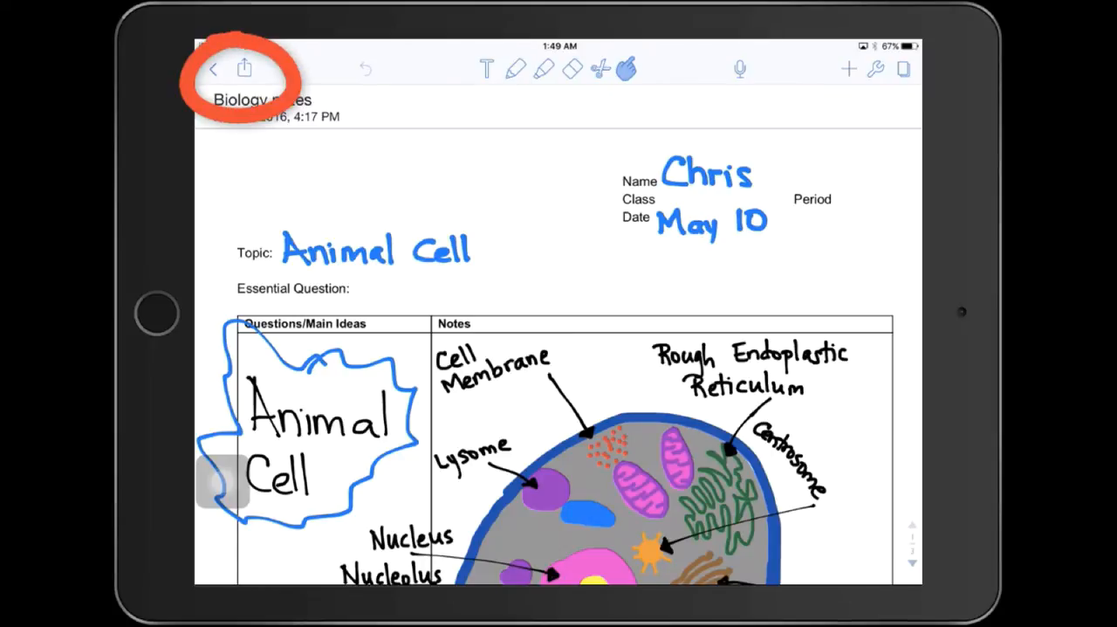
# Step: Export the Biology notes to Google Drive and open the destination folder list
pyautogui.click(245, 69)
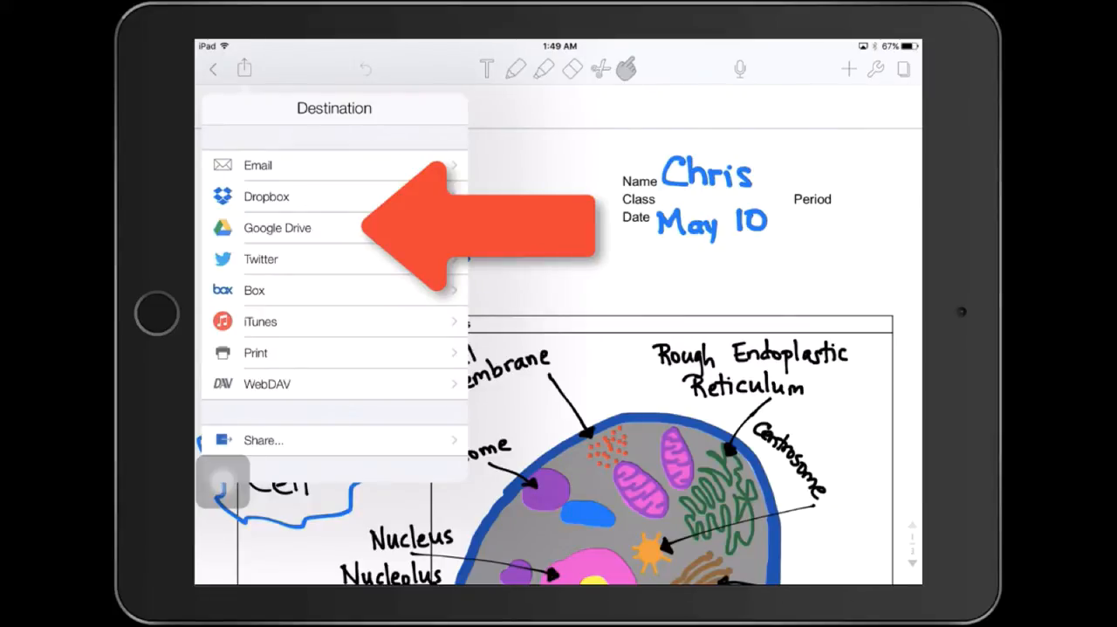
pyautogui.click(276, 228)
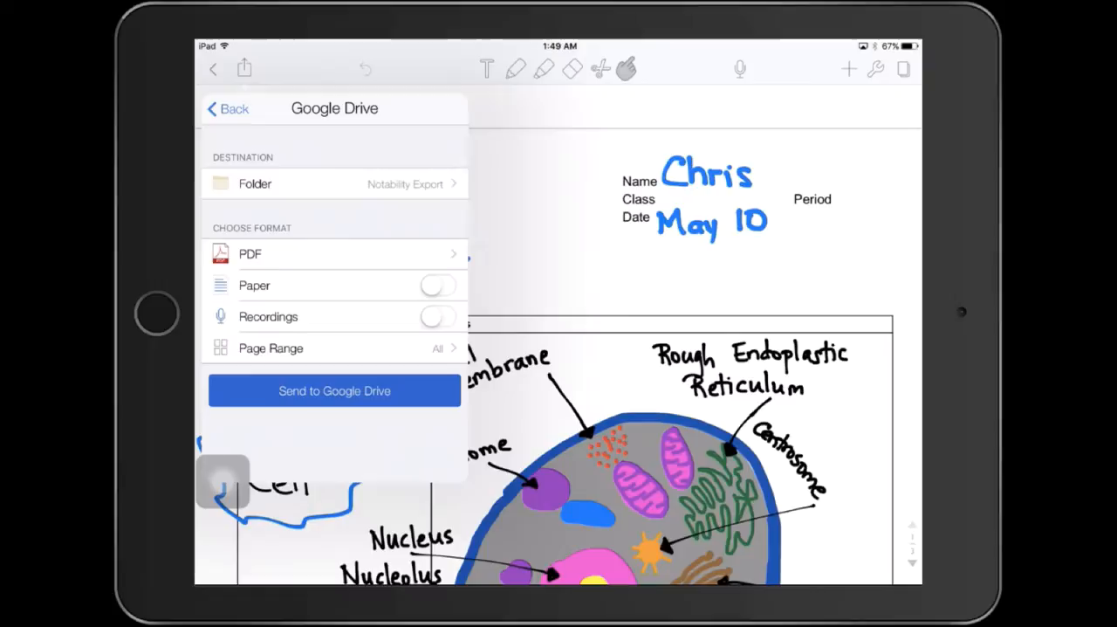
pyautogui.click(334, 184)
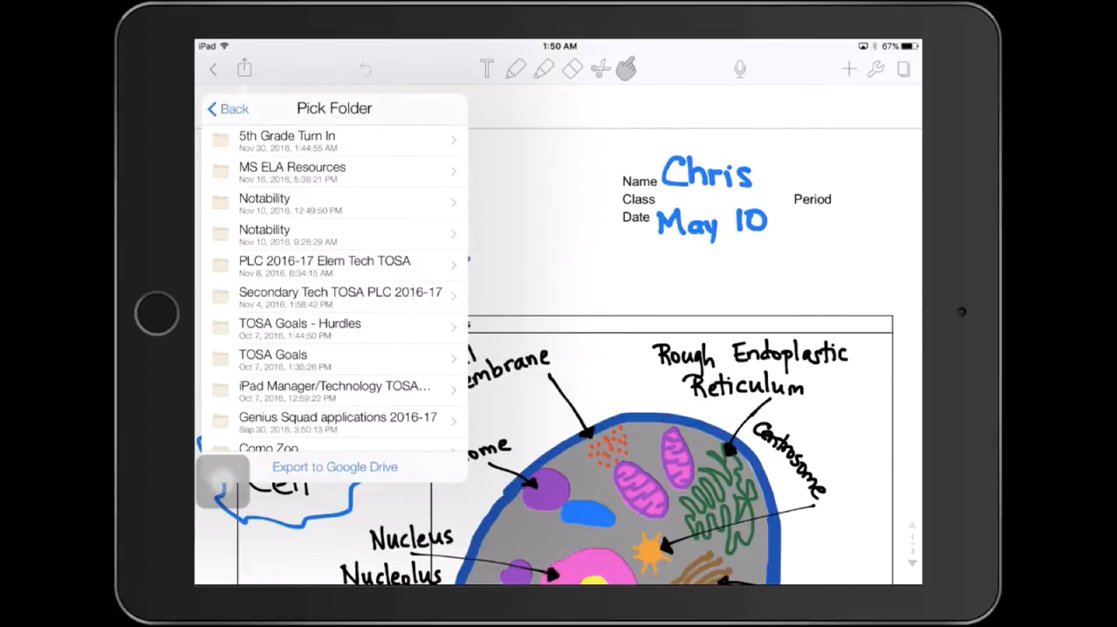
# Step: Choose '5th Grade Turn In' as the export folder and send the notes as a PDF
pyautogui.click(287, 139)
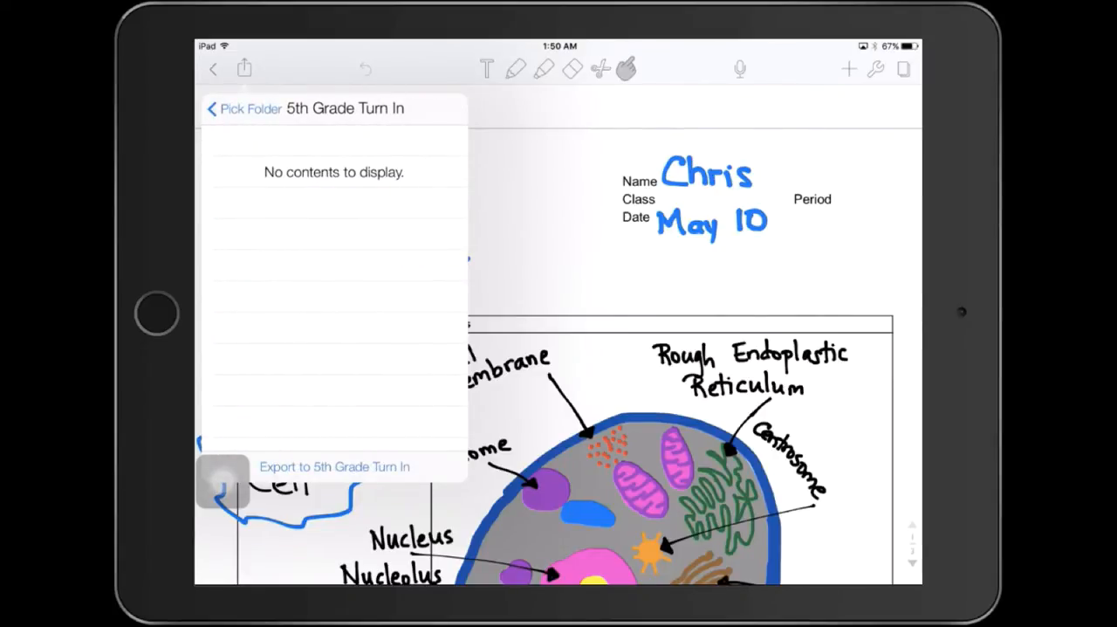
pyautogui.click(334, 466)
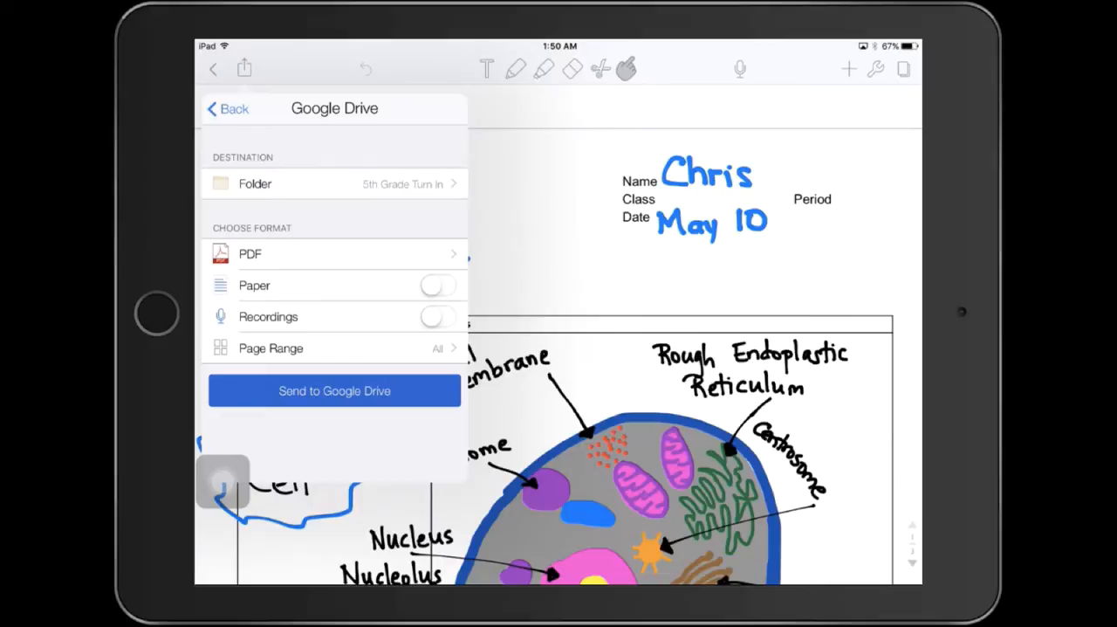
pyautogui.click(334, 390)
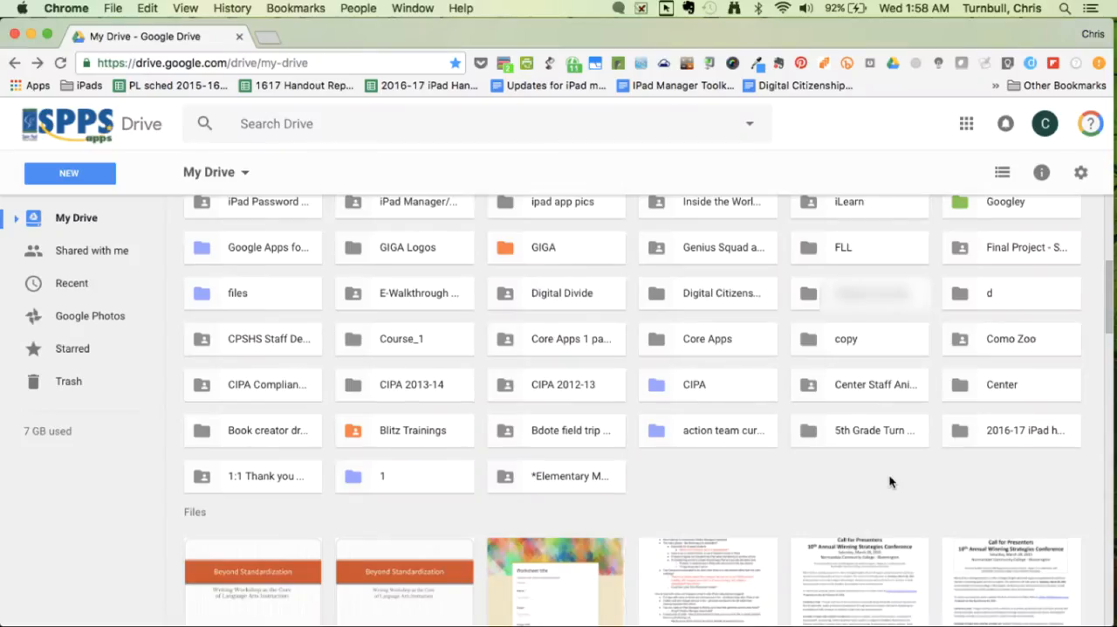
# Step: Open the '5th Grade Turn In' folder to reveal Biology notes.pdf
pyautogui.click(858, 429)
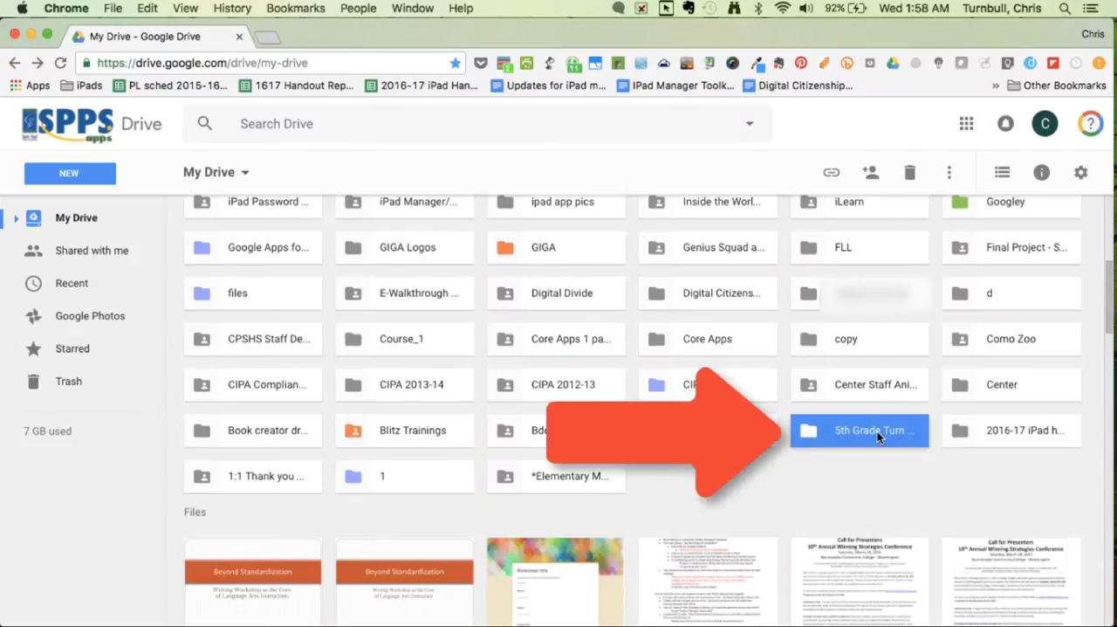
pyautogui.doubleClick(859, 429)
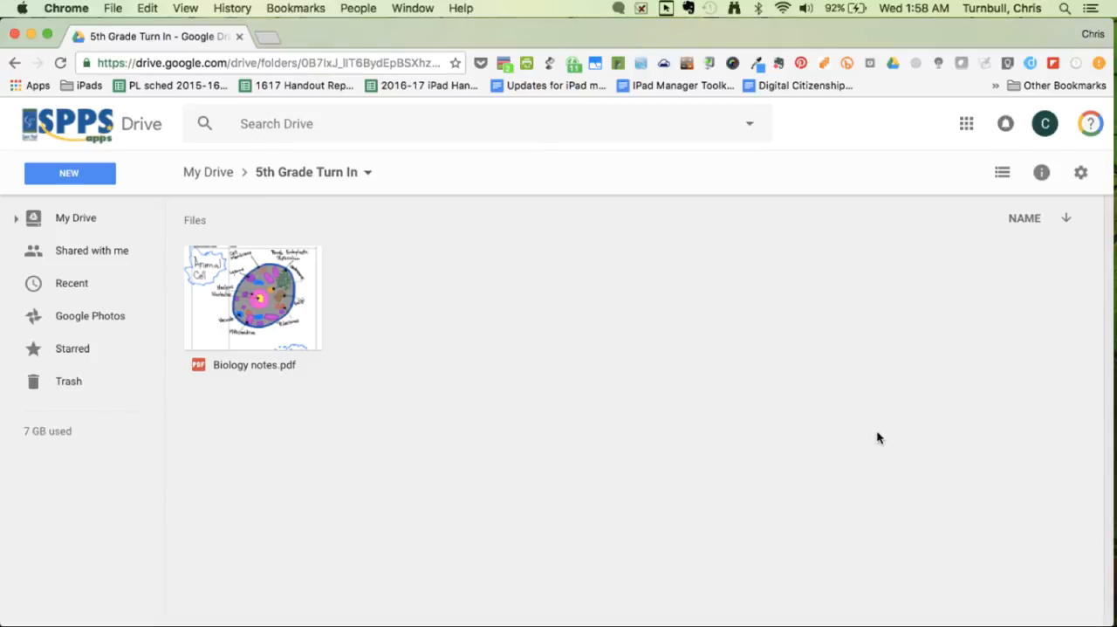